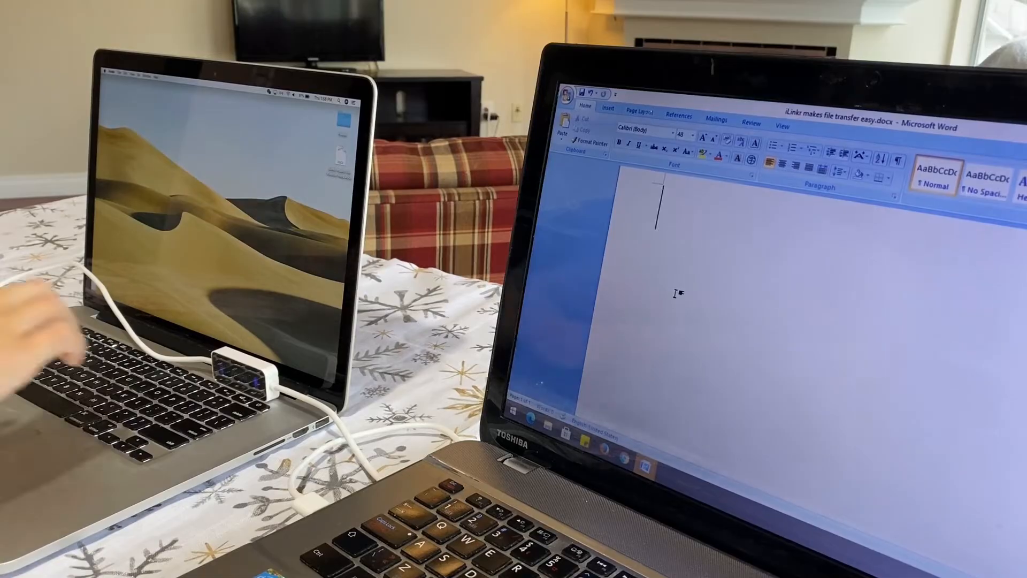
text(iLinkr.)
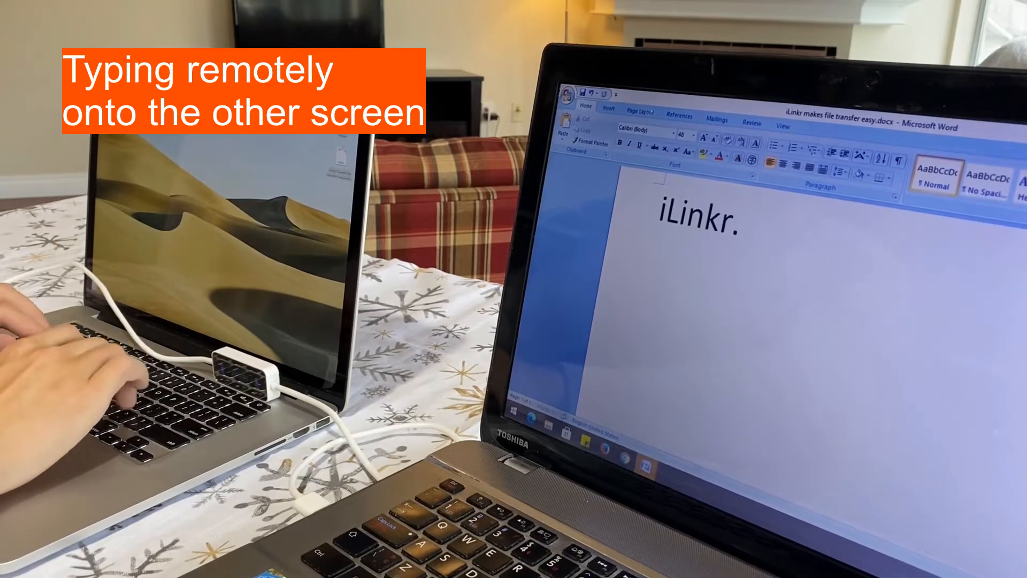
text(com)
text(iLinkr shares keyboard, mouse)
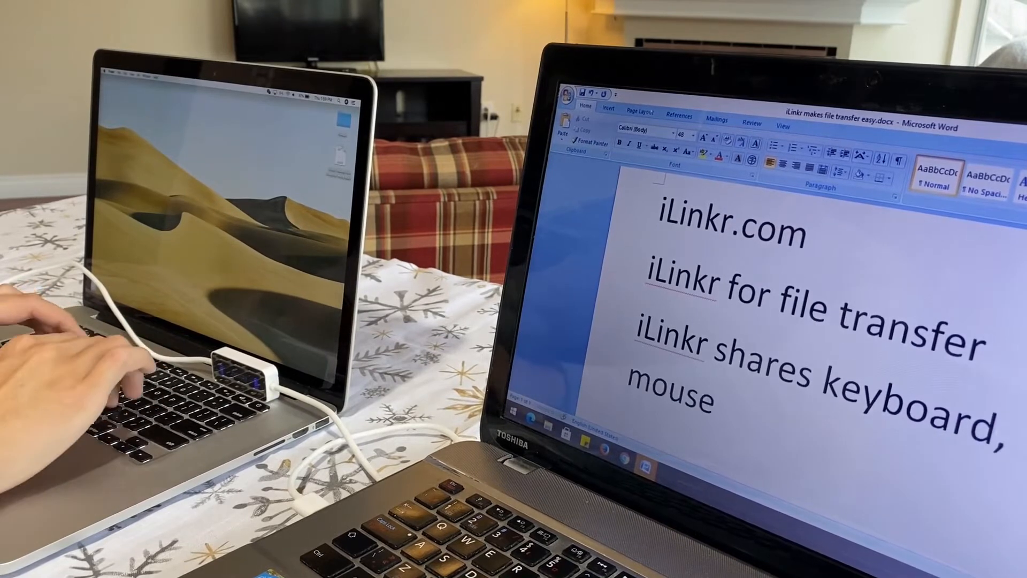
text(and clipboard)
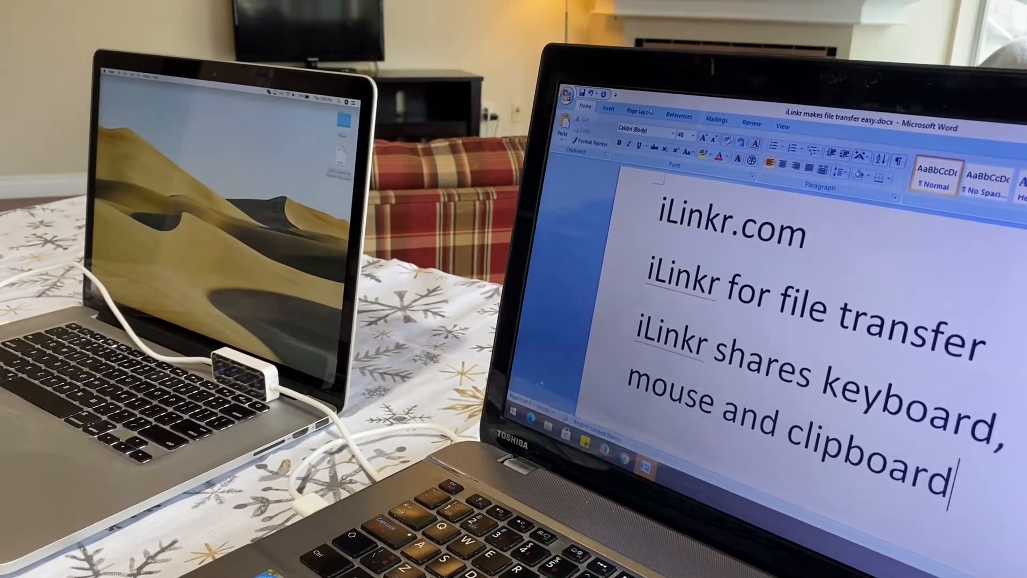